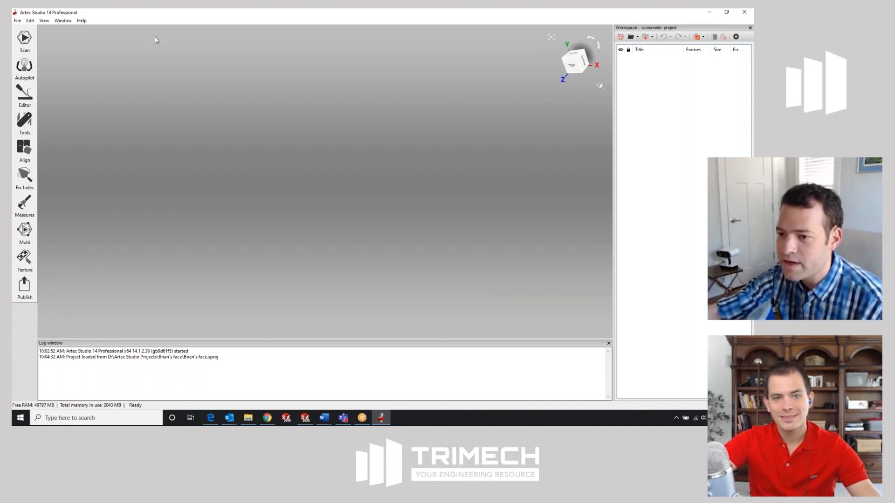
Open the Scan panel to start the scanner warming up.
click(24, 41)
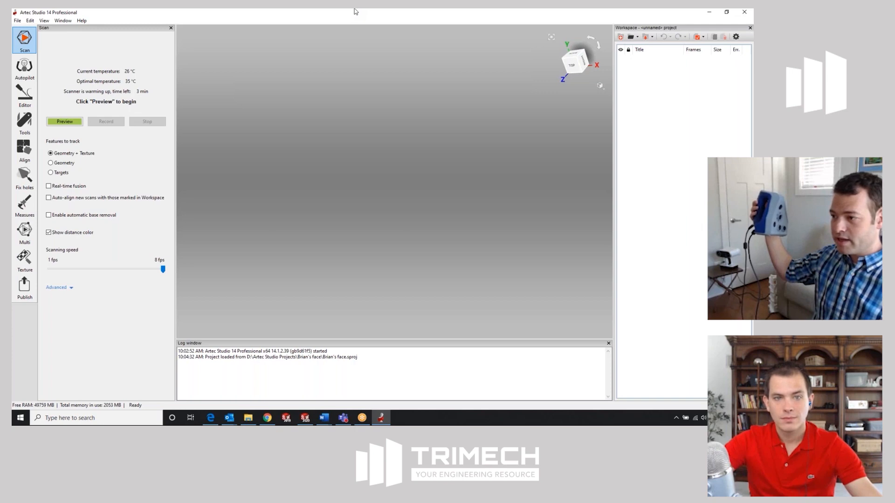
Preview, record and stop a 102-frame textured face scan, saved as Spider Scan 1.
click(64, 121)
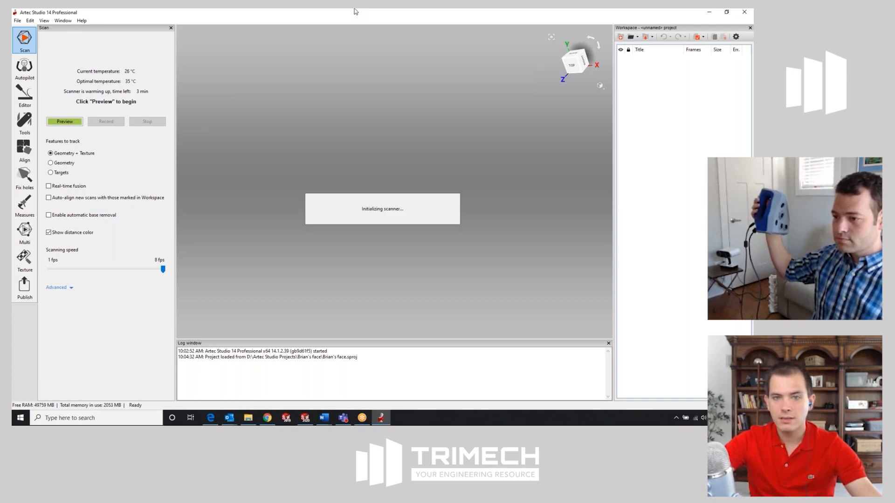
click(64, 121)
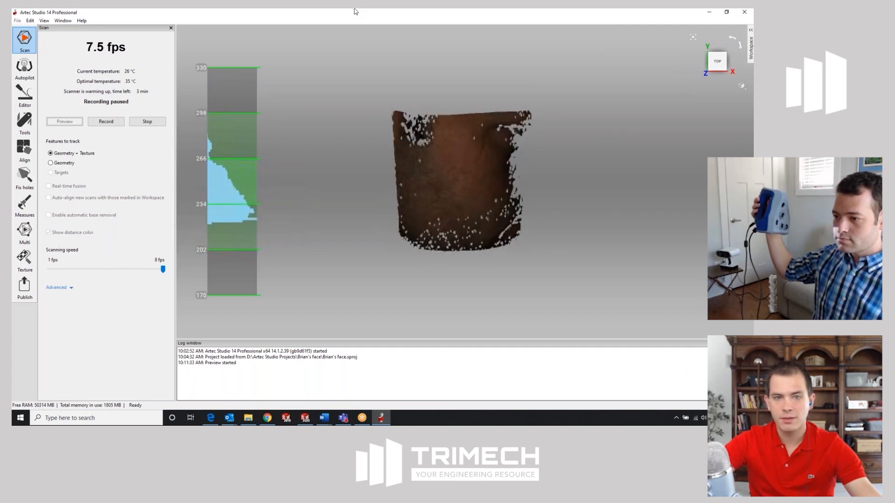
click(105, 121)
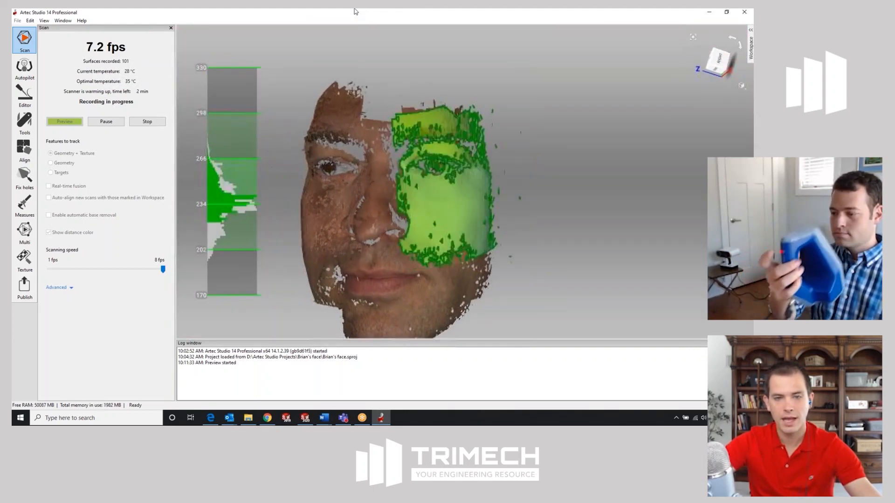
click(146, 121)
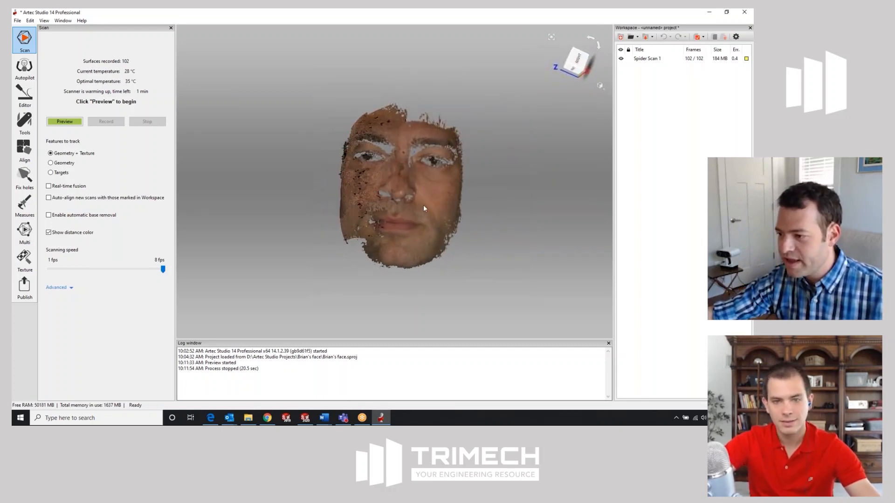
Rotate the new scan and list Spider Scan 1's individual frames in the Workspace.
drag(422, 209, 411, 143)
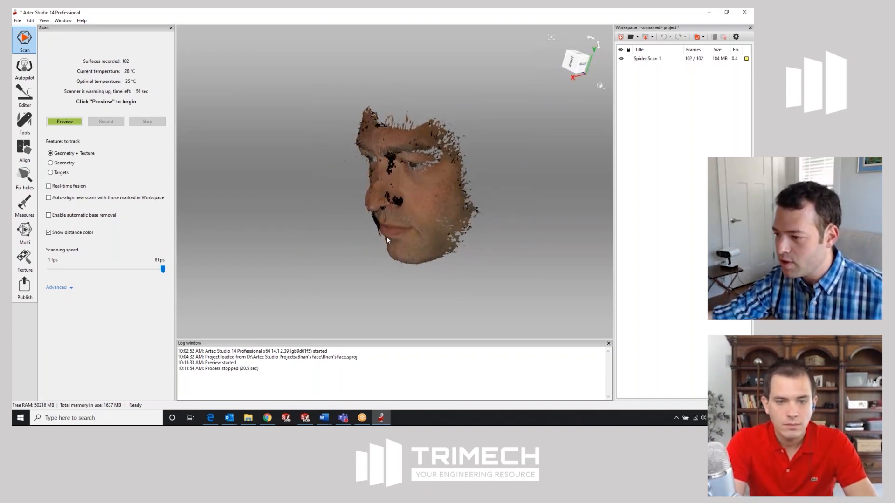
click(647, 59)
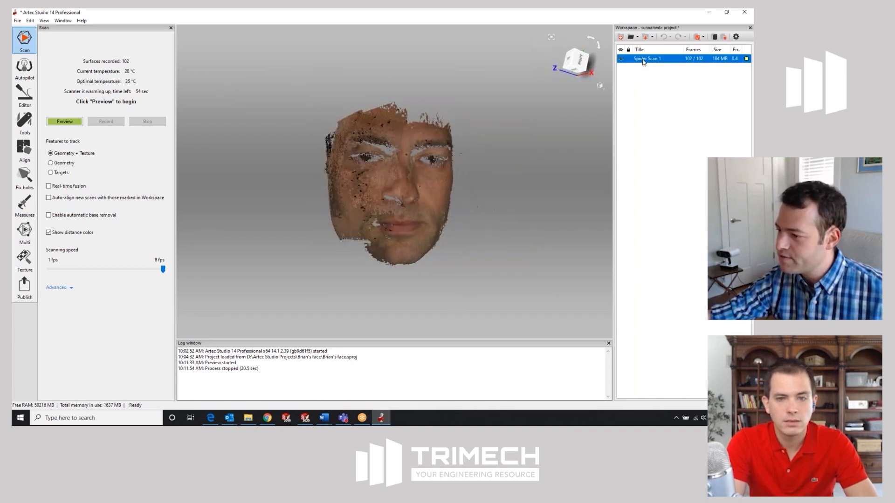
double_click(647, 58)
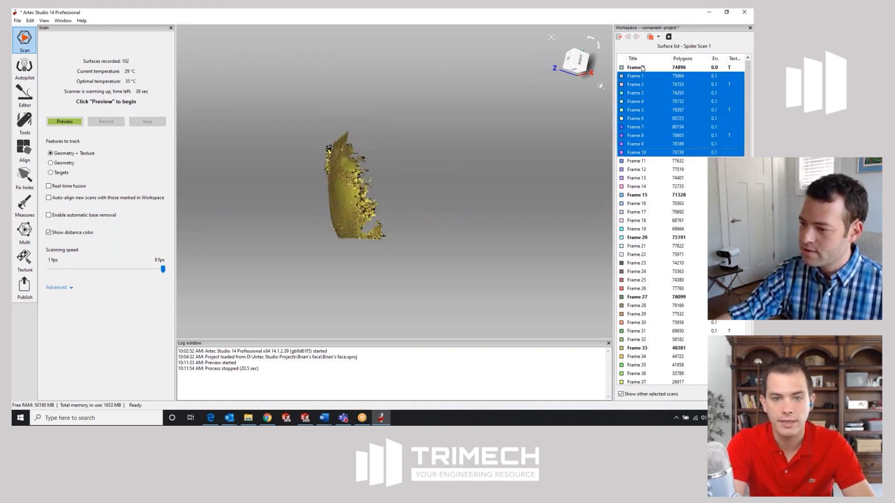
scroll(down, 3)
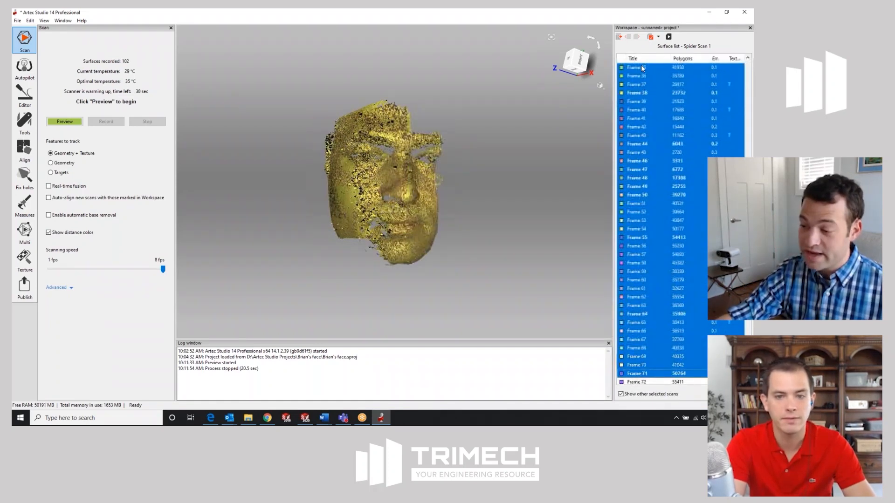
scroll(down, 3)
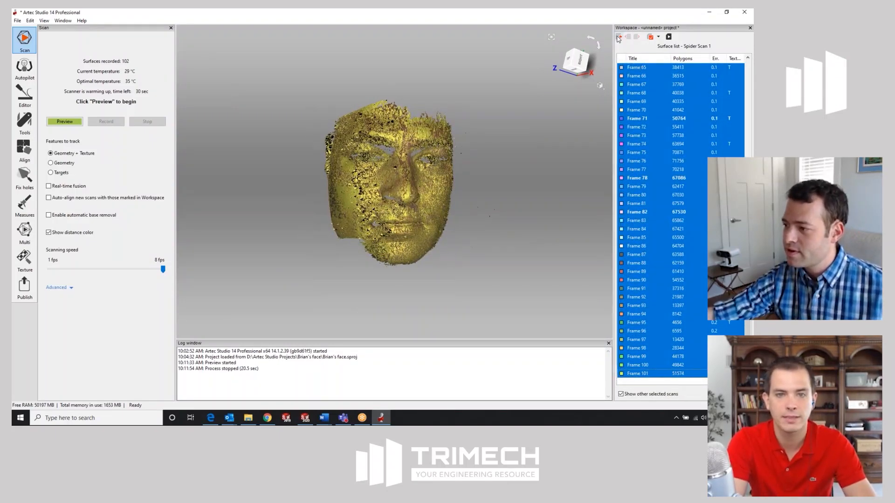
click(18, 20)
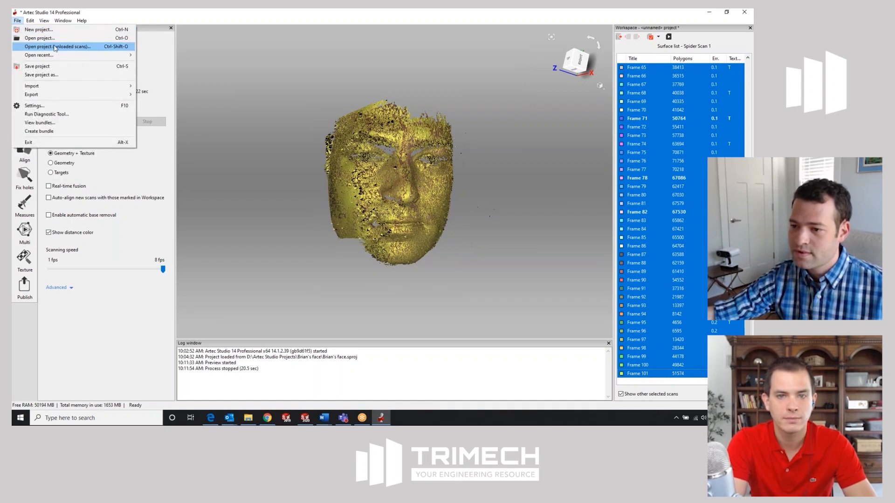
Discard the unsaved scan and open the 'Brian's face' project with scans unloaded.
click(57, 46)
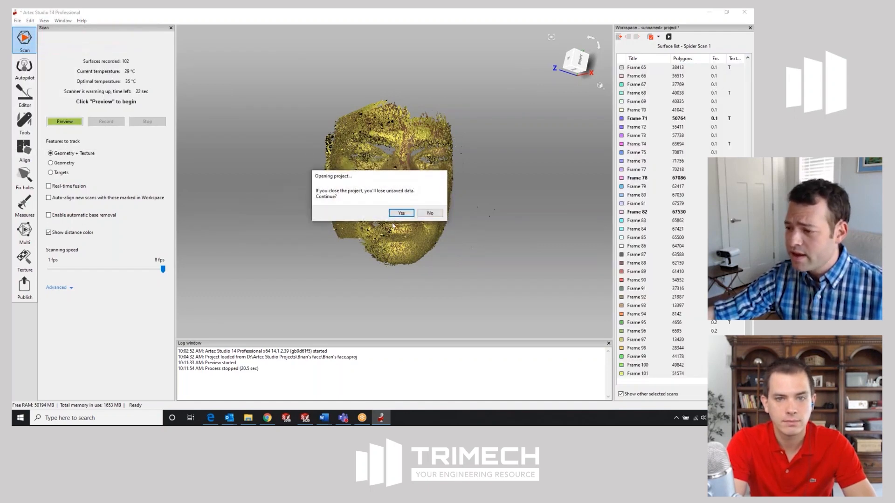
click(401, 213)
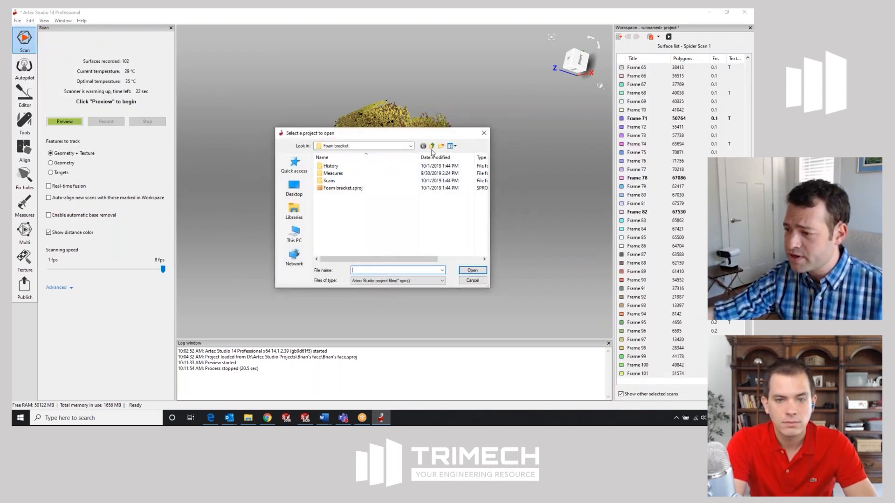
click(432, 145)
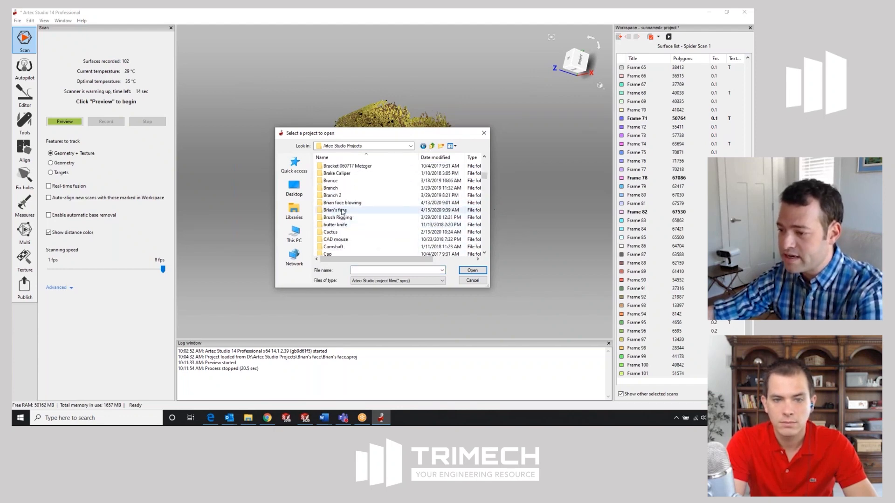
double_click(335, 210)
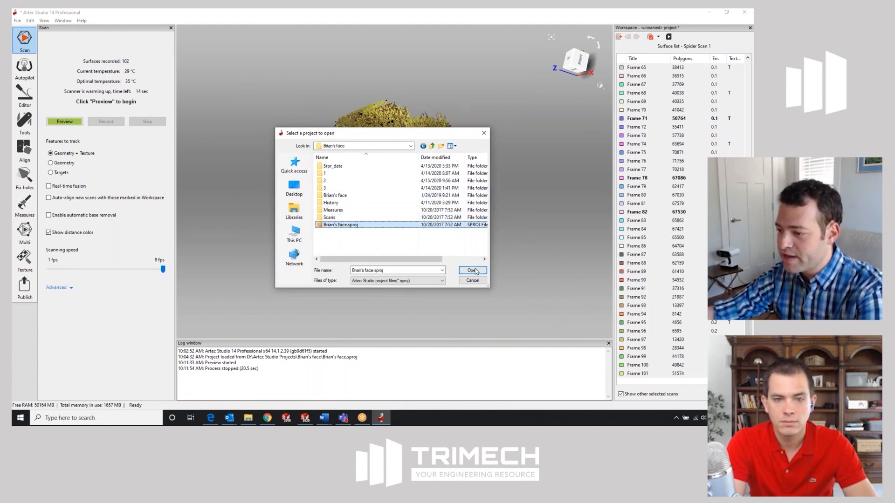
click(471, 270)
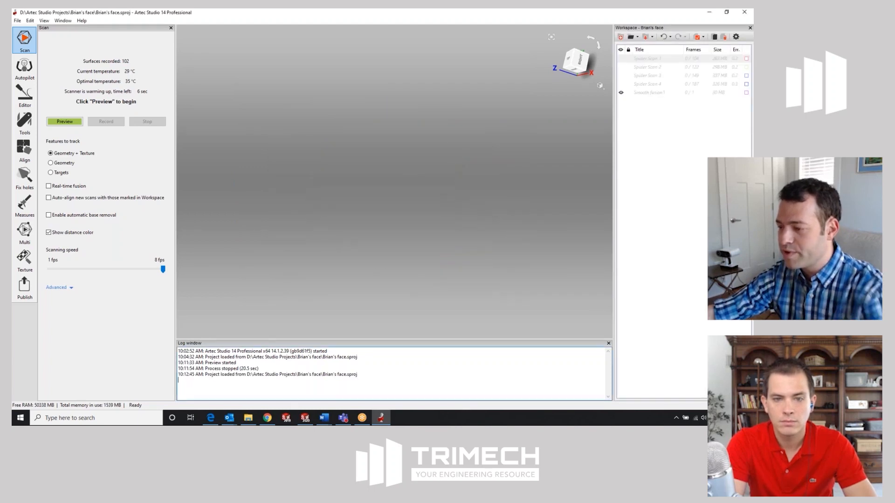
Load Smooth fusion1 and display it with Scan color and Solid render mode.
right_click(647, 92)
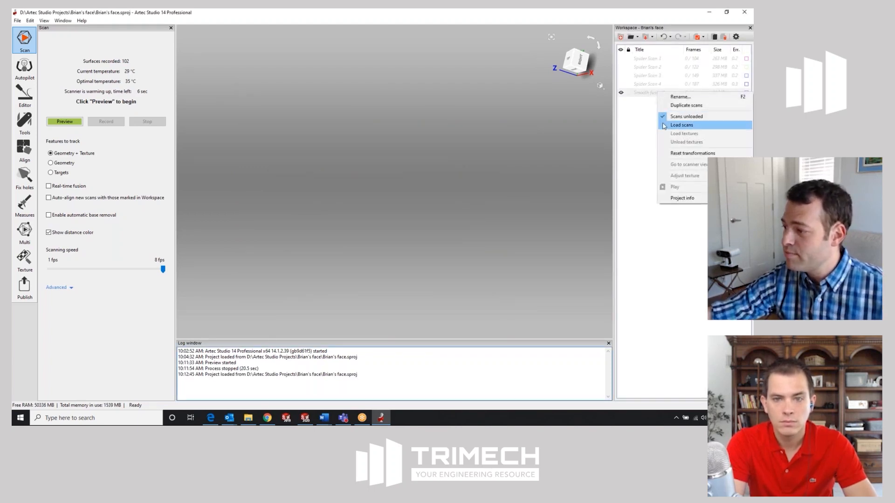
click(682, 124)
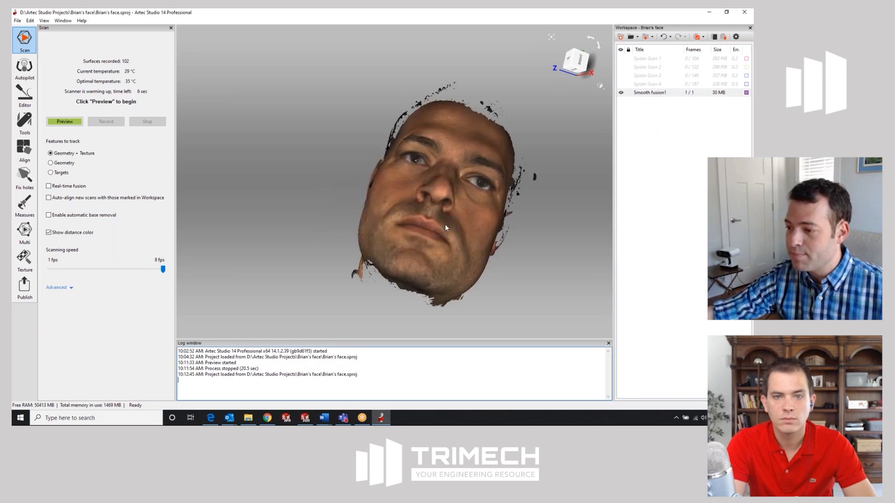
click(599, 85)
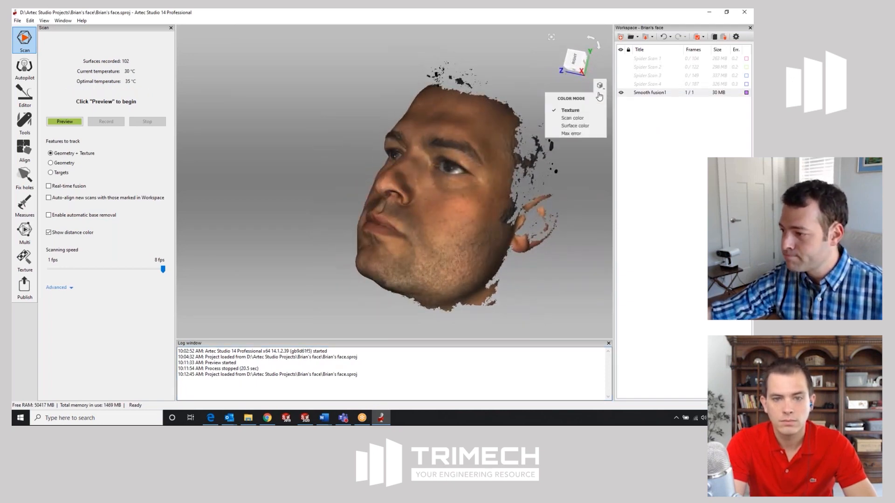
click(572, 118)
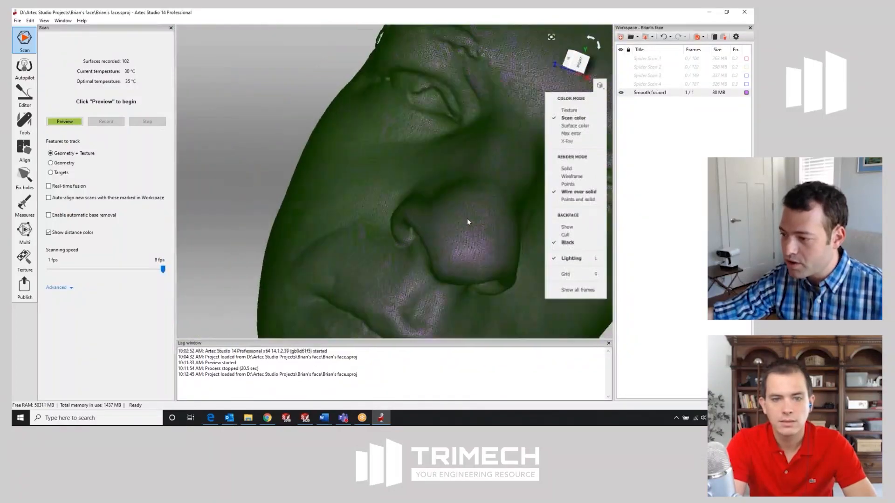
click(566, 169)
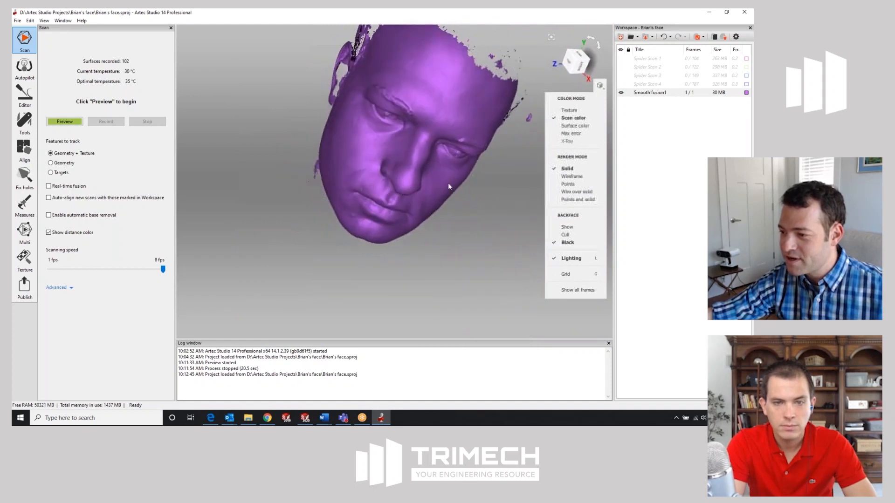
drag(448, 185, 463, 166)
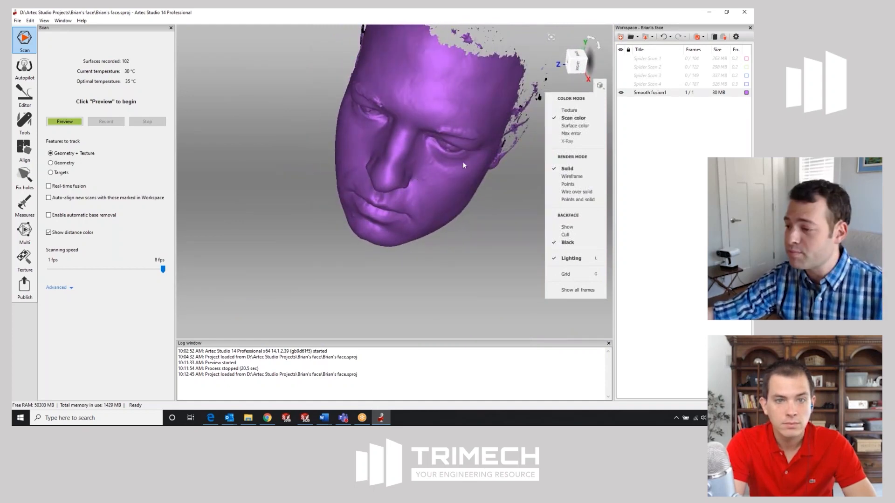
click(569, 110)
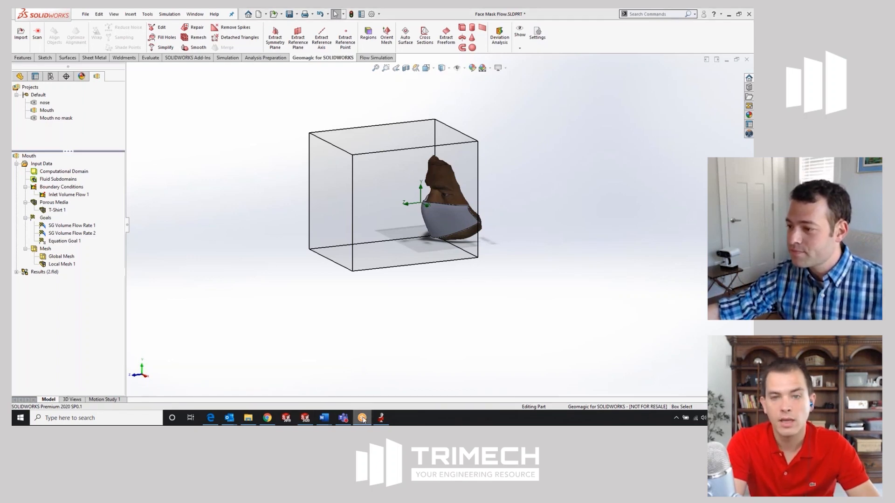
mouse_move(371, 417)
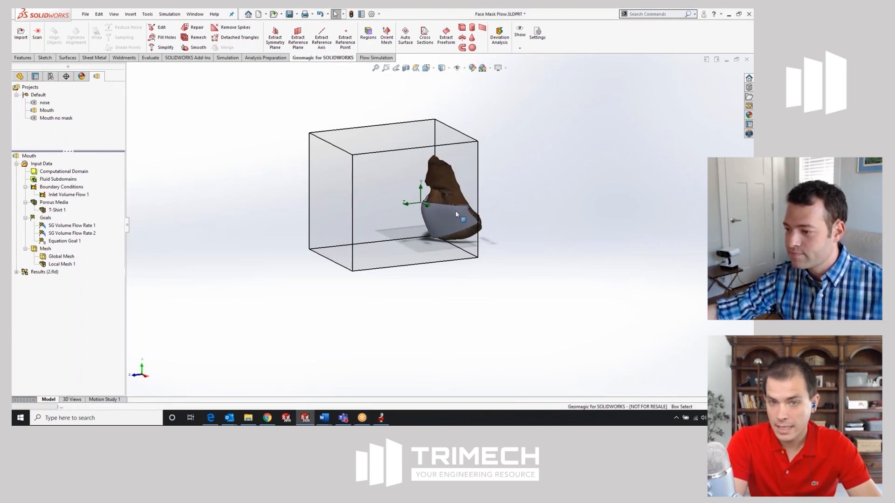
Switch to SOLIDWORKS showing Face Mask Flow.SLDPRT with the Flow Simulation Mouth project.
click(450, 219)
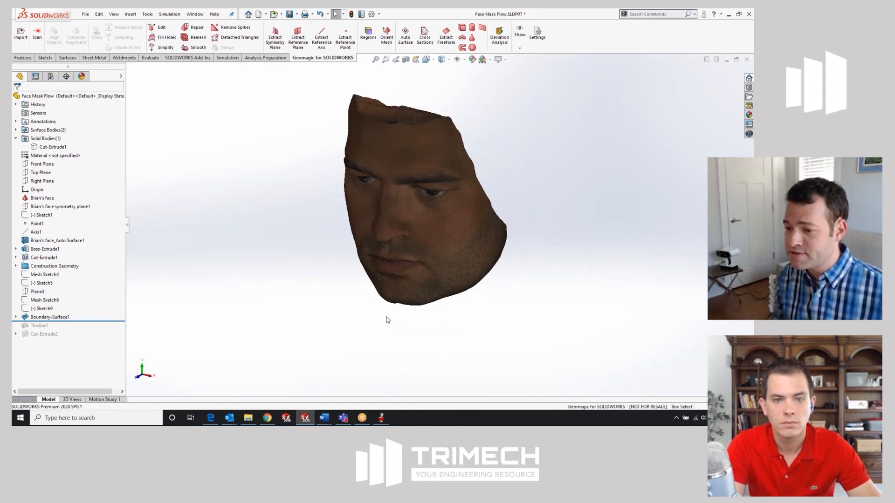
Hide the scanned face mesh body so Boundary-Surface1's two sketches and curves show.
click(45, 274)
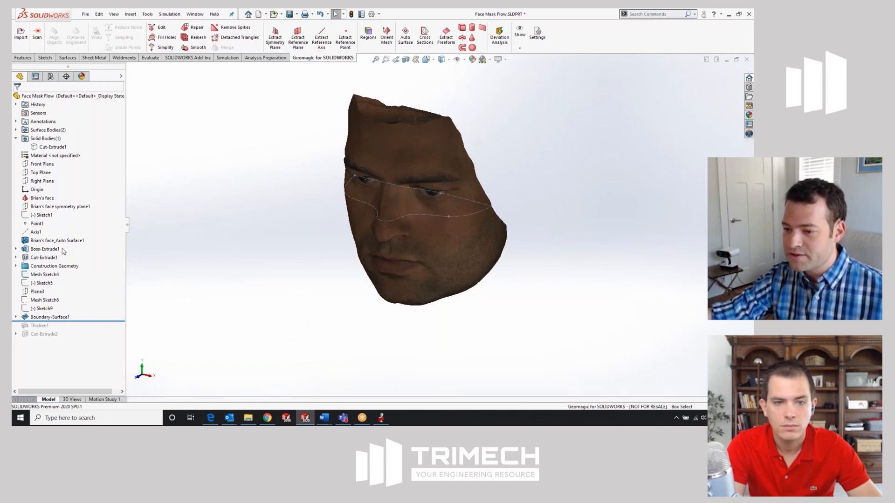
click(41, 197)
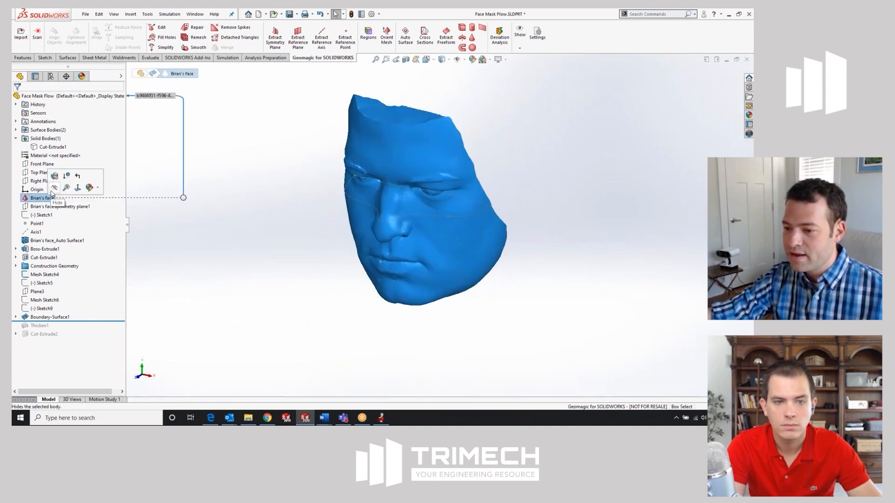
click(54, 188)
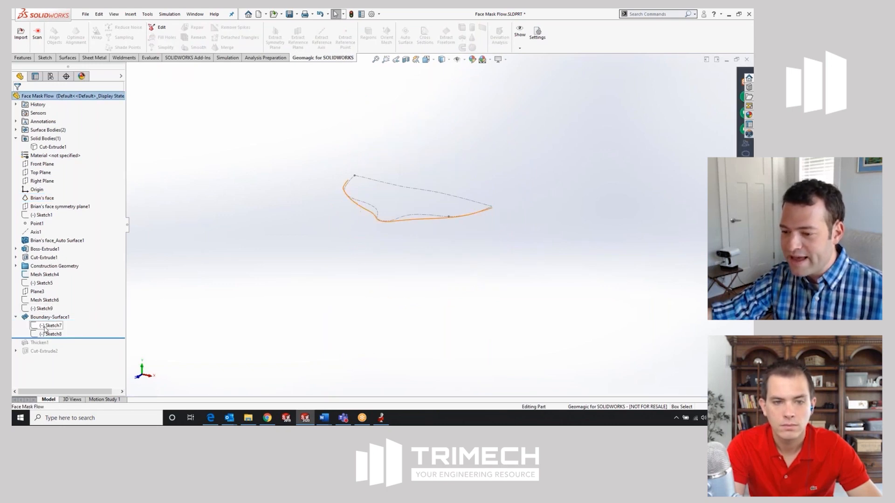
double_click(53, 325)
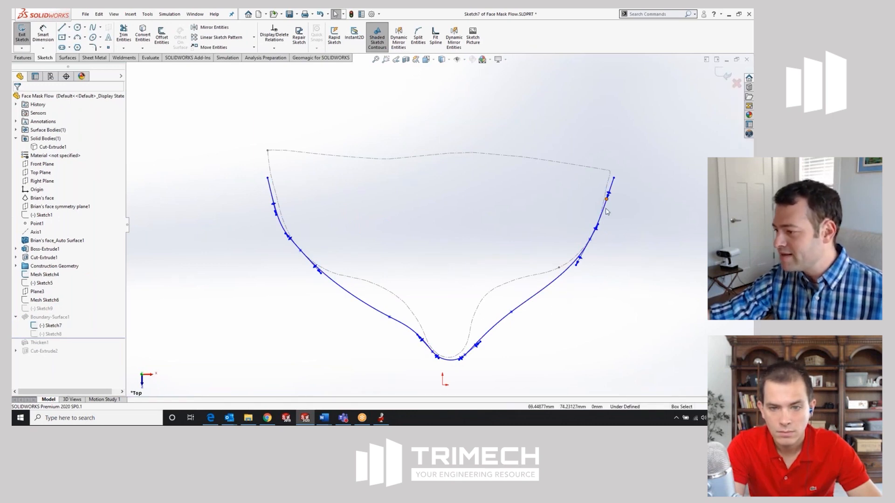
mouse_move(560, 312)
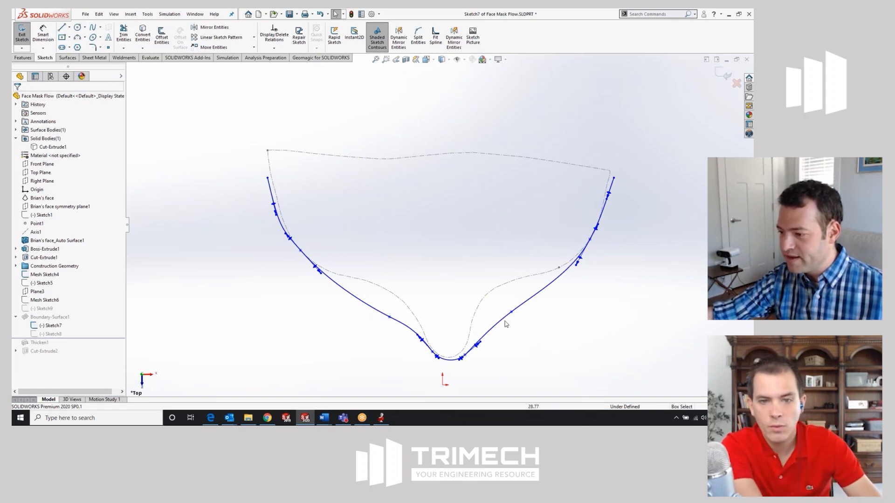
mouse_move(567, 347)
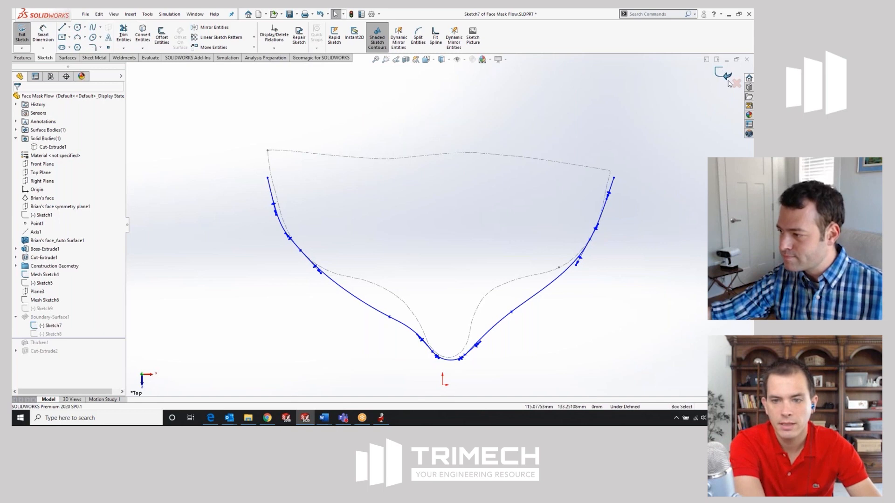
click(737, 83)
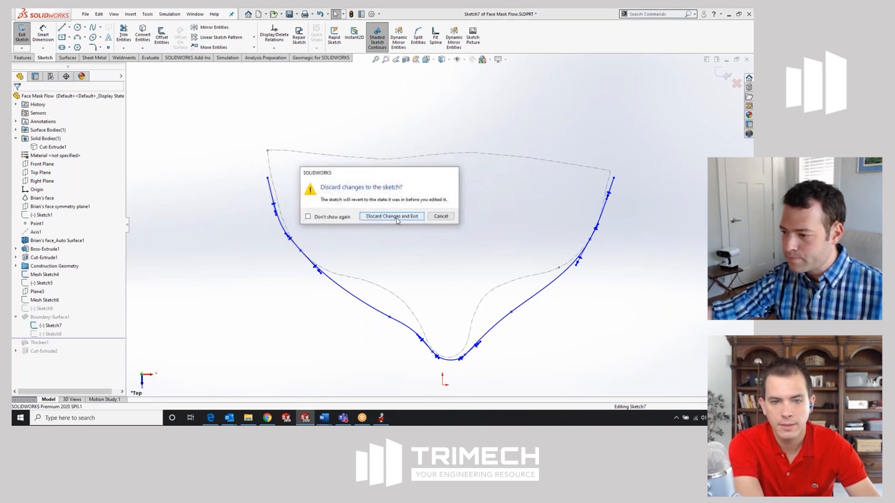
click(391, 215)
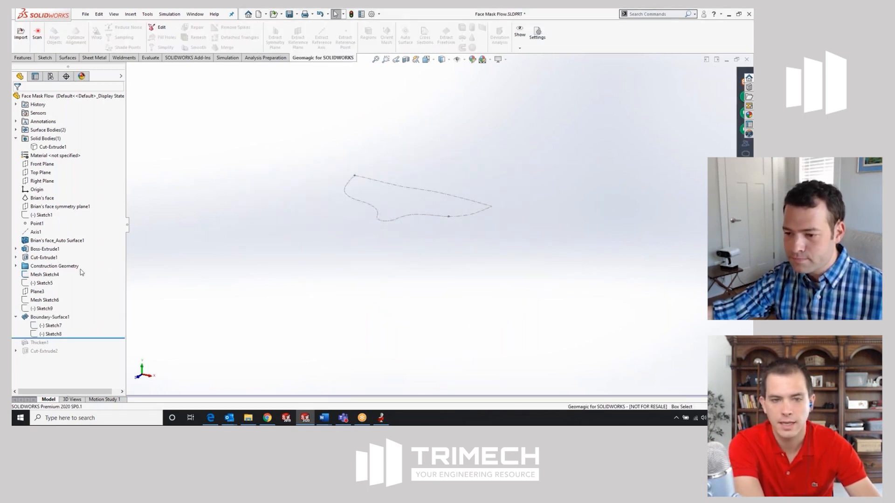
Sketch a spline on Top Plane tracing the mask's lower V-shaped outline.
click(40, 172)
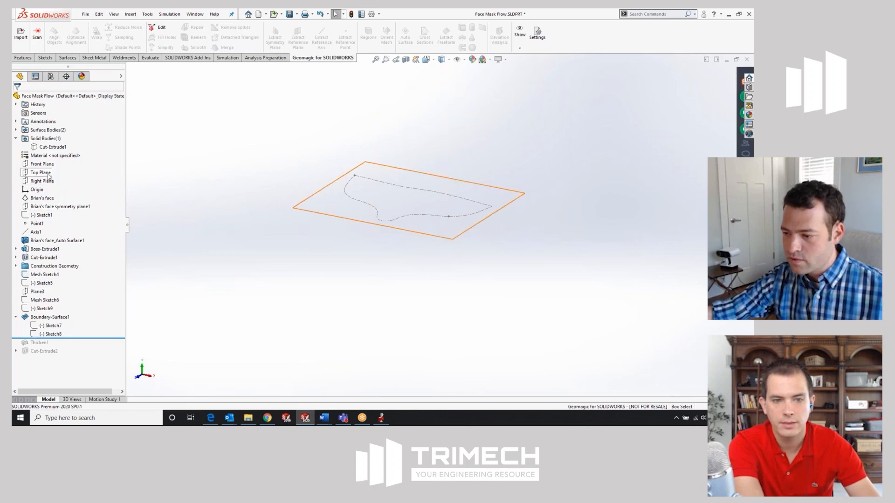
click(41, 173)
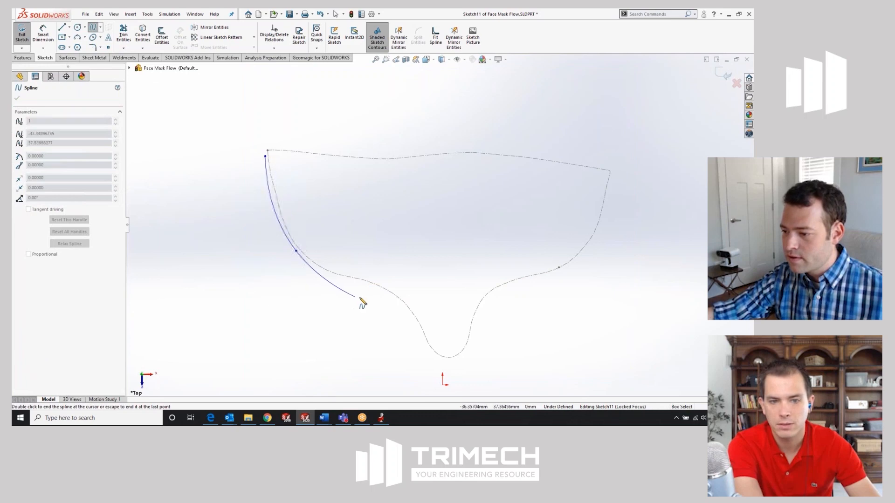
click(443, 367)
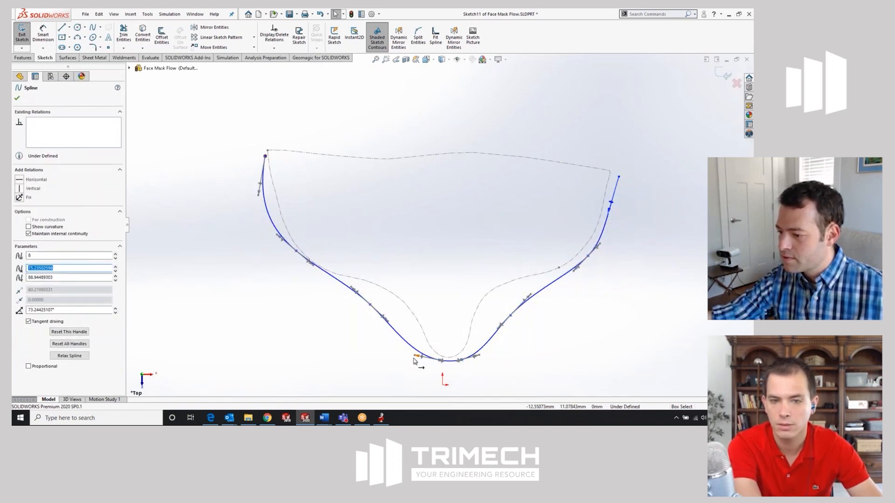
drag(416, 358, 416, 349)
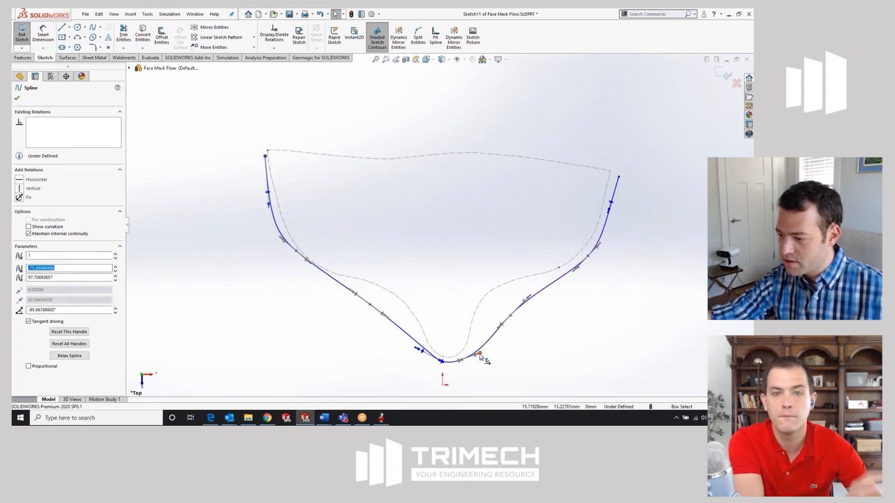
drag(480, 356, 531, 301)
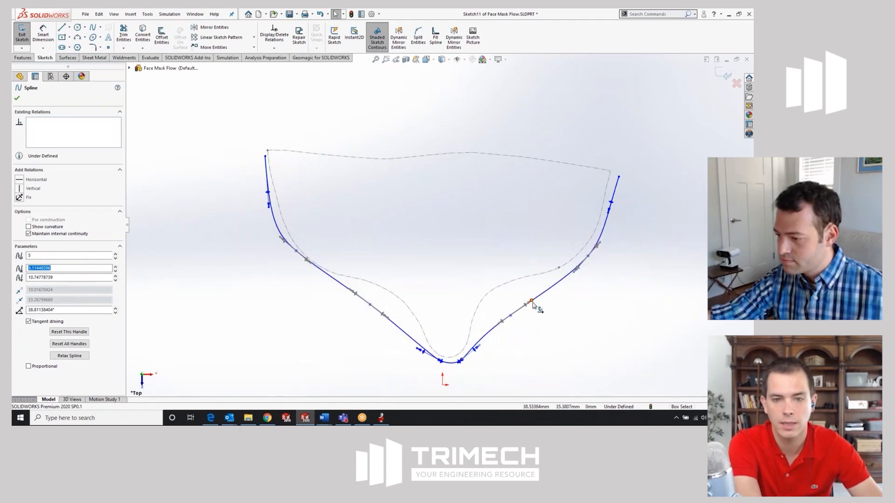
drag(531, 301, 536, 298)
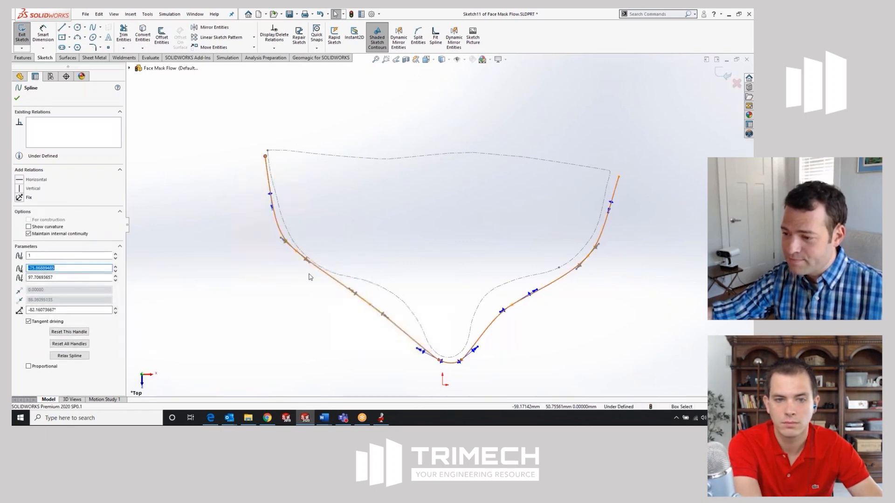
click(388, 302)
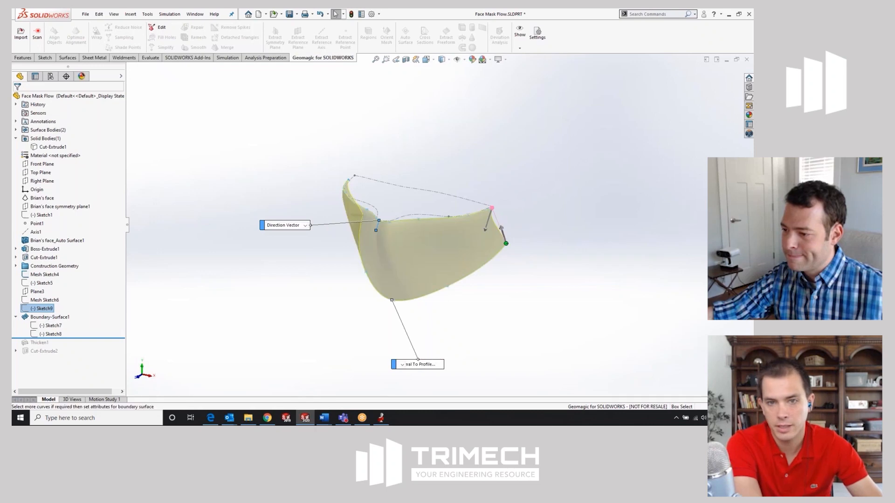
double_click(50, 317)
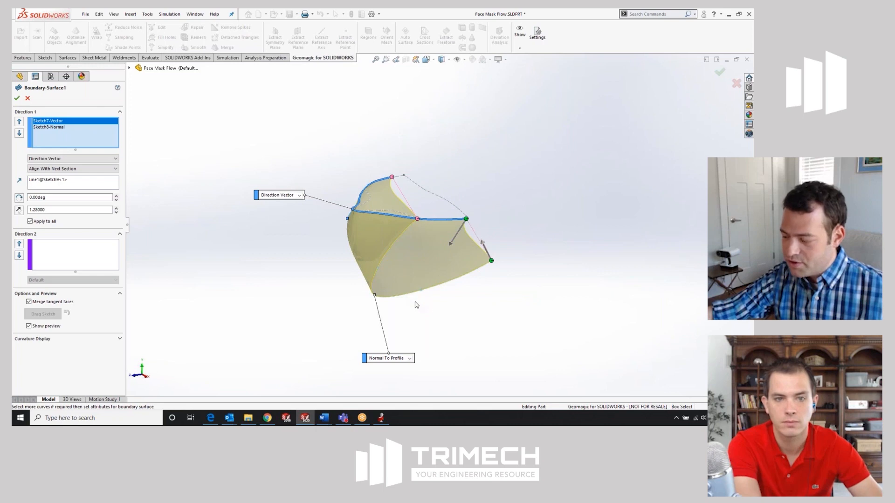
mouse_move(424, 329)
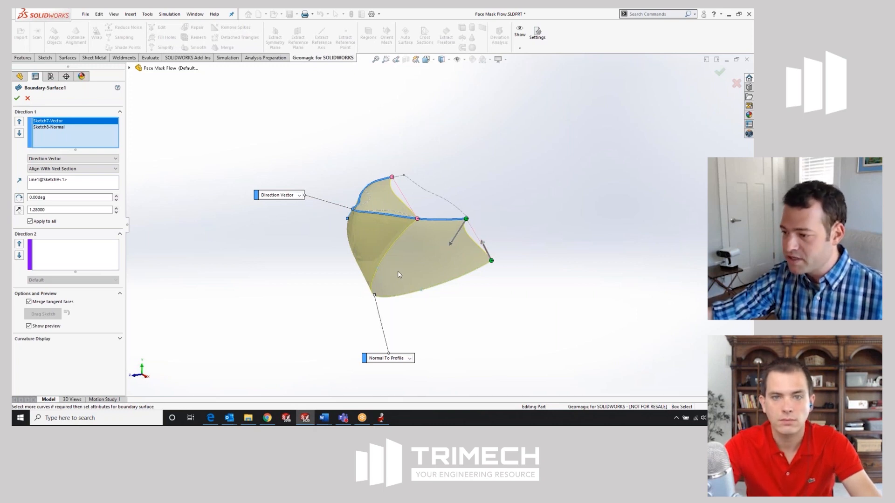
mouse_move(318, 274)
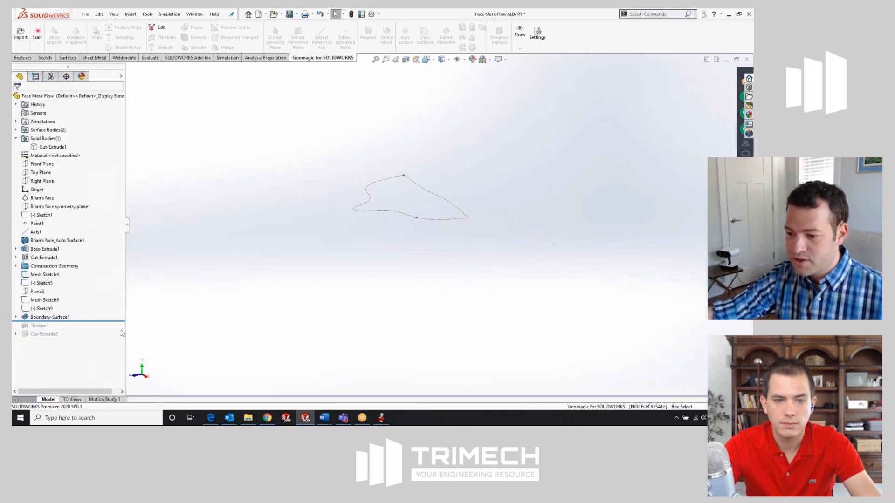
Show Boundary-Surface1, roll forward past Thicken1, and unhide the face mesh.
right_click(50, 317)
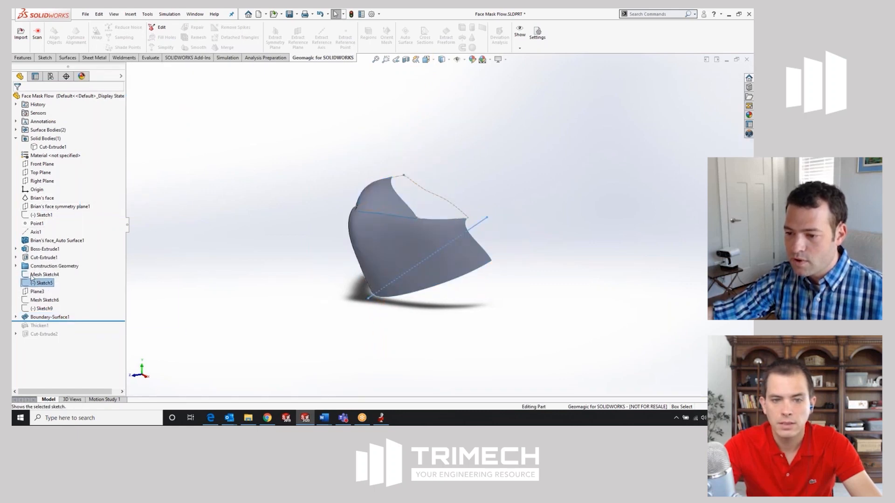
click(45, 275)
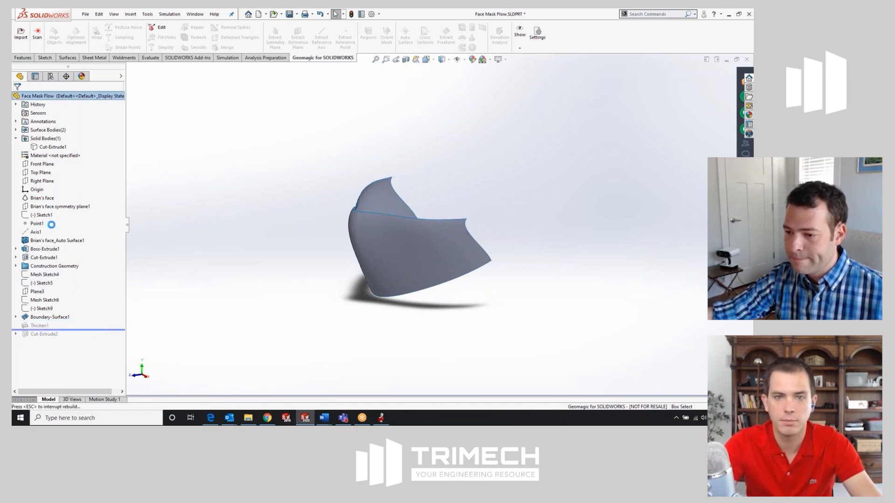
click(42, 206)
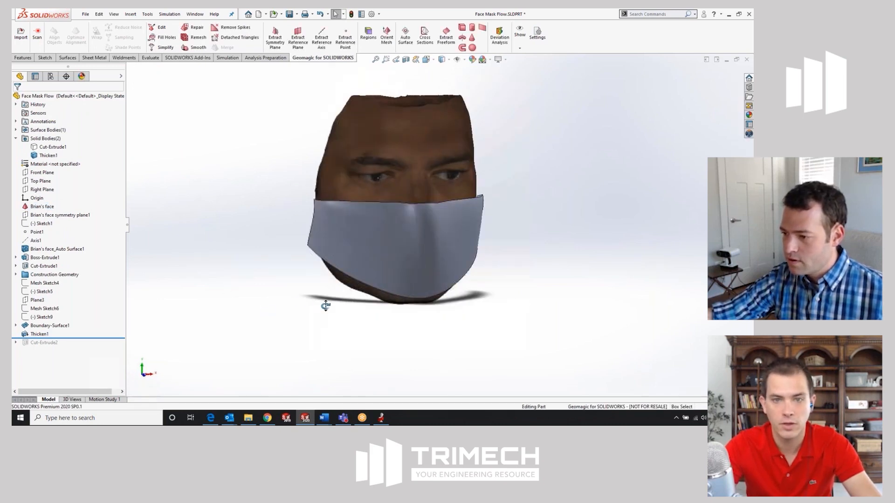
drag(325, 305, 354, 317)
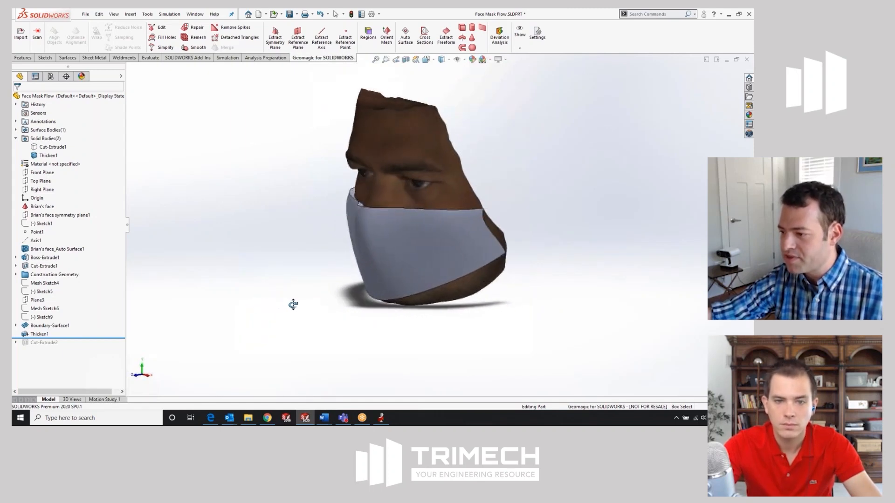
drag(293, 305, 319, 311)
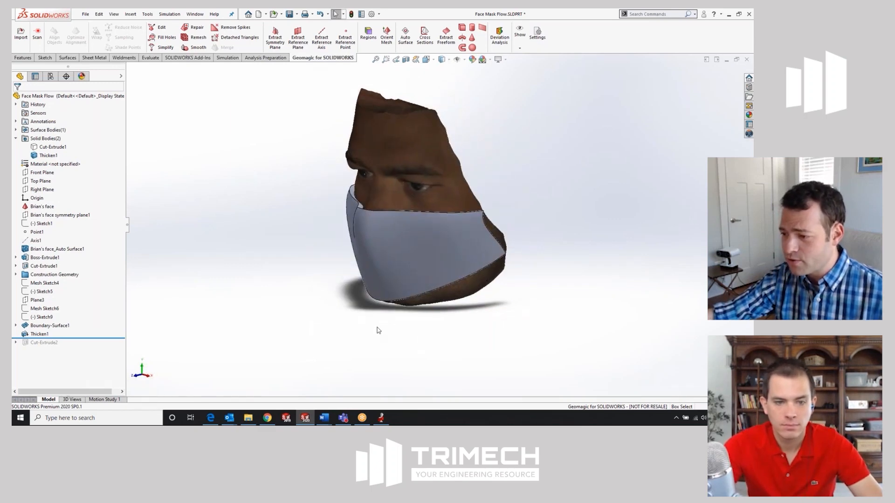
mouse_move(369, 330)
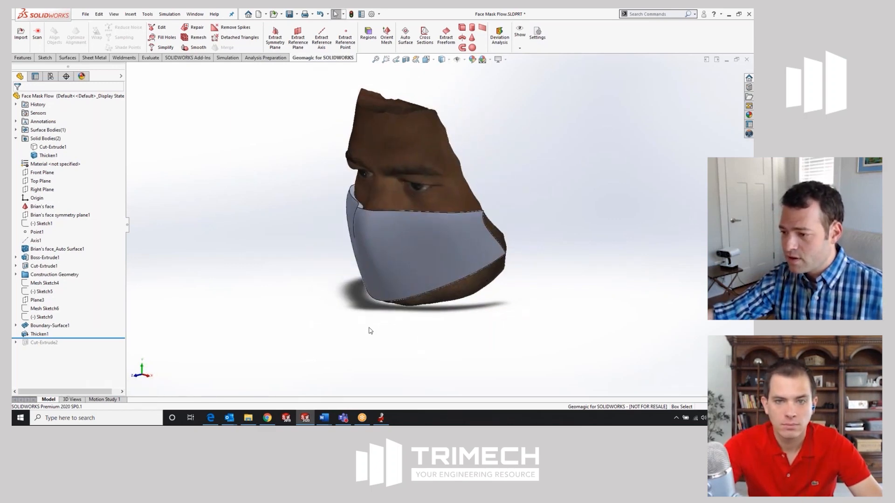